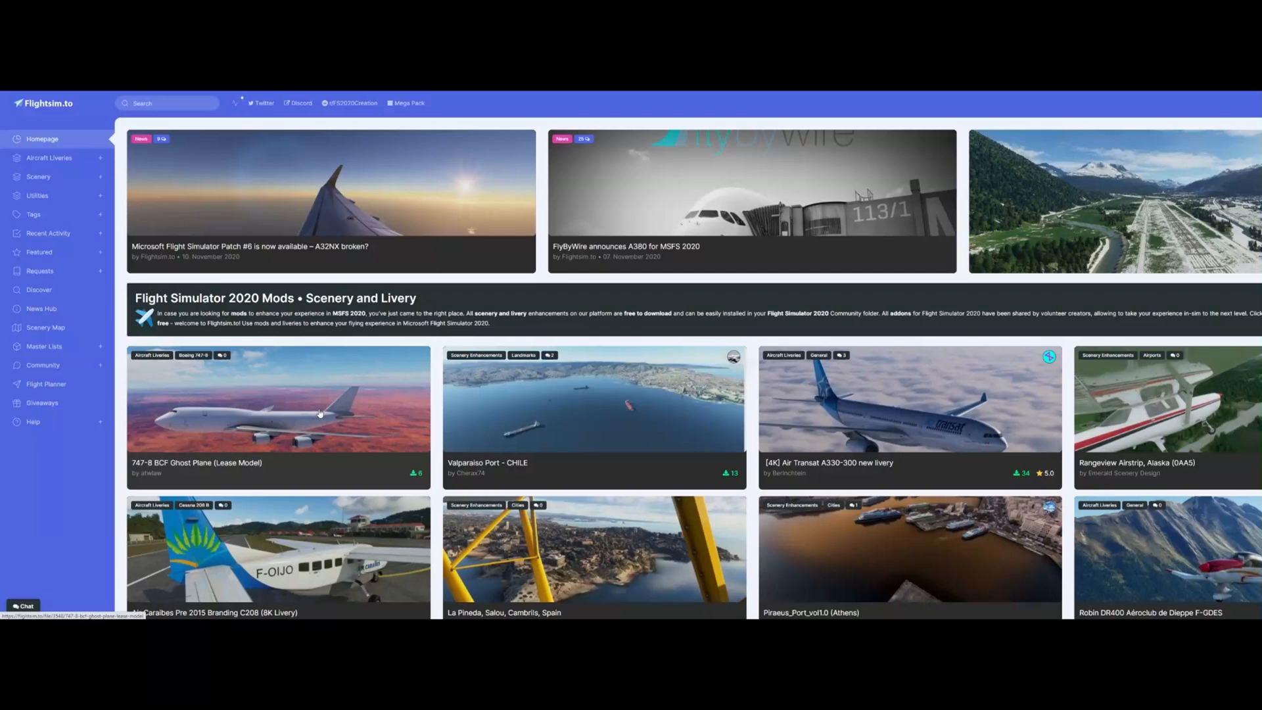
pyautogui.moveTo(356, 420)
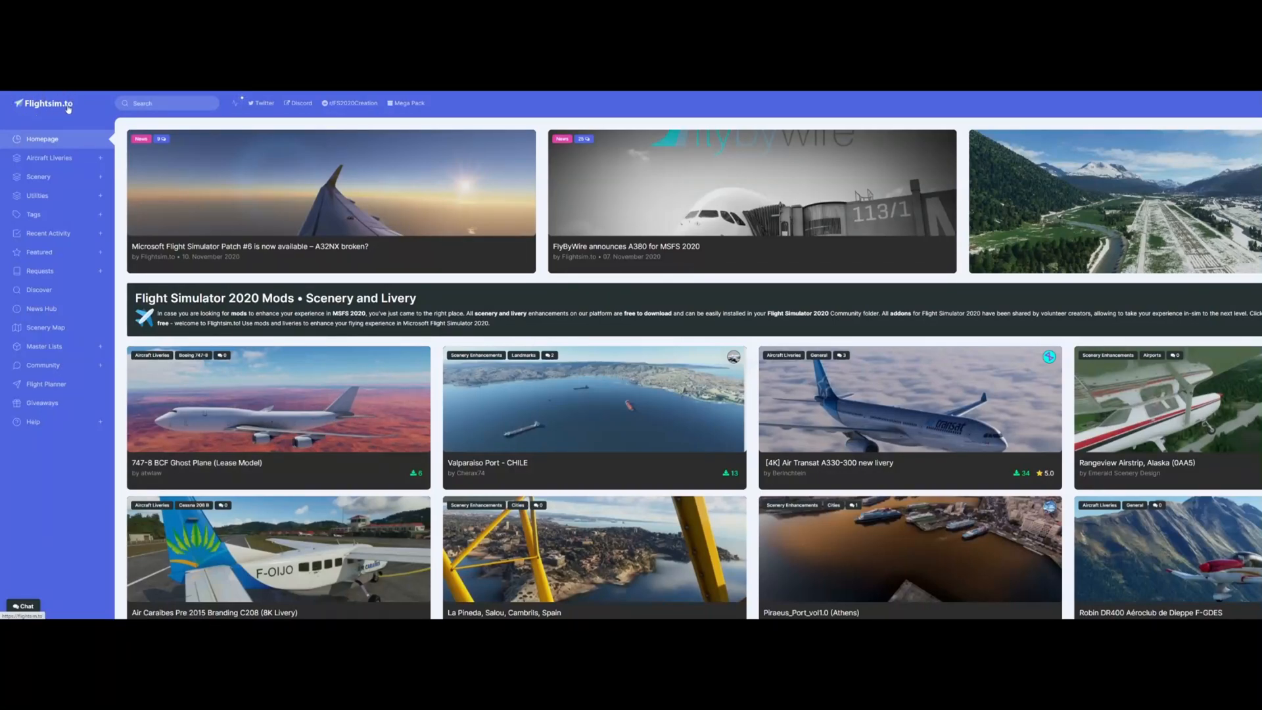
pyautogui.moveTo(322, 161)
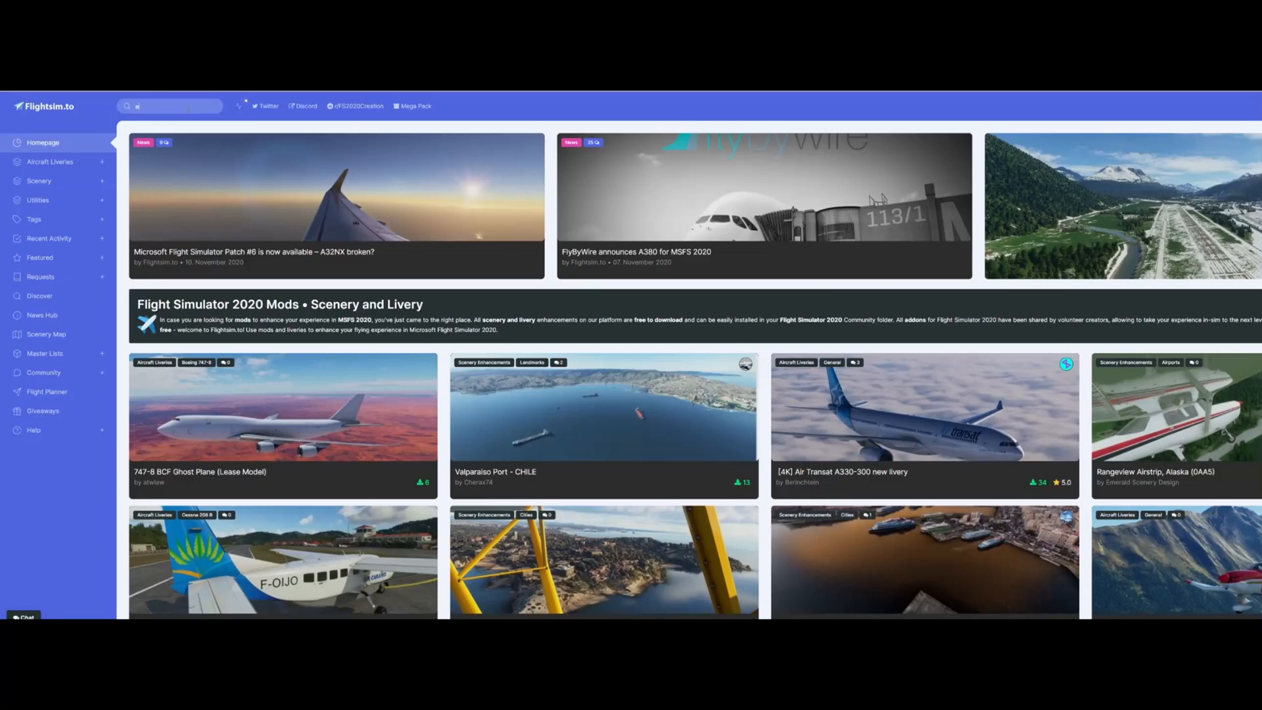
# Step: Search Flightsim.to for 'stuttgart' to reach the Stuttgart (EDDS) Freeware Airport page
pyautogui.write('stuttgart')
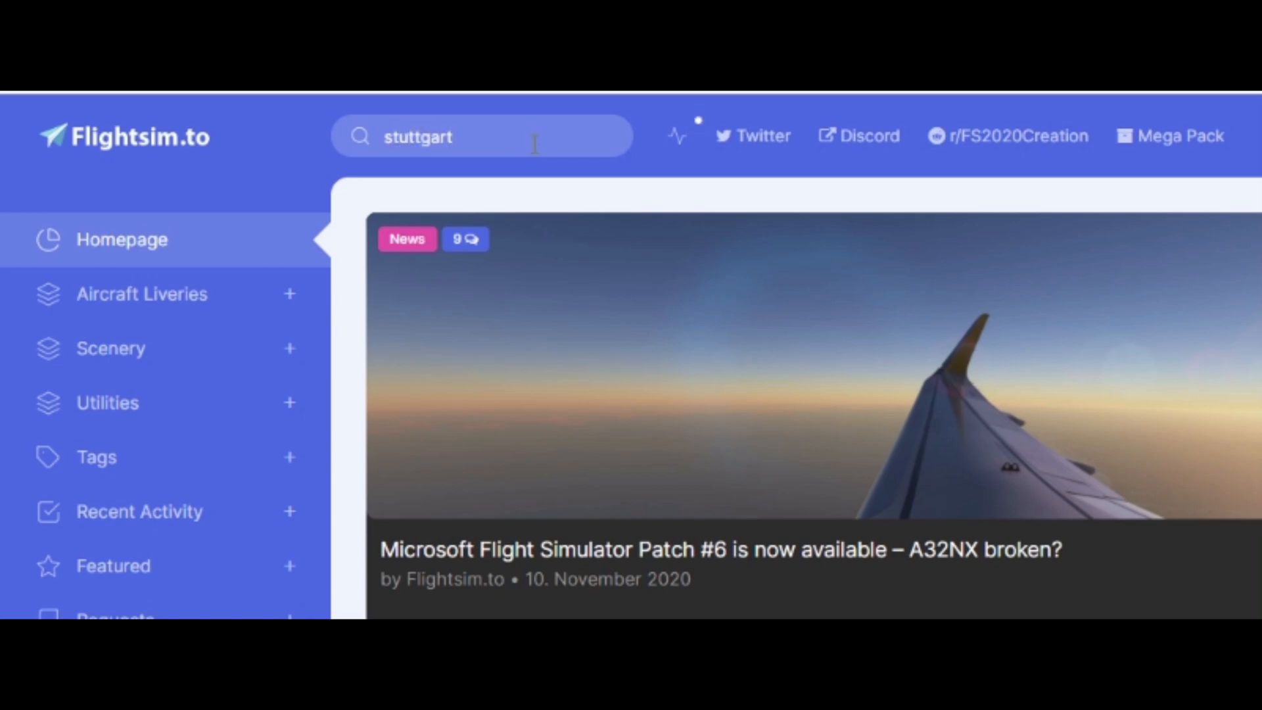
pyautogui.press('Enter')
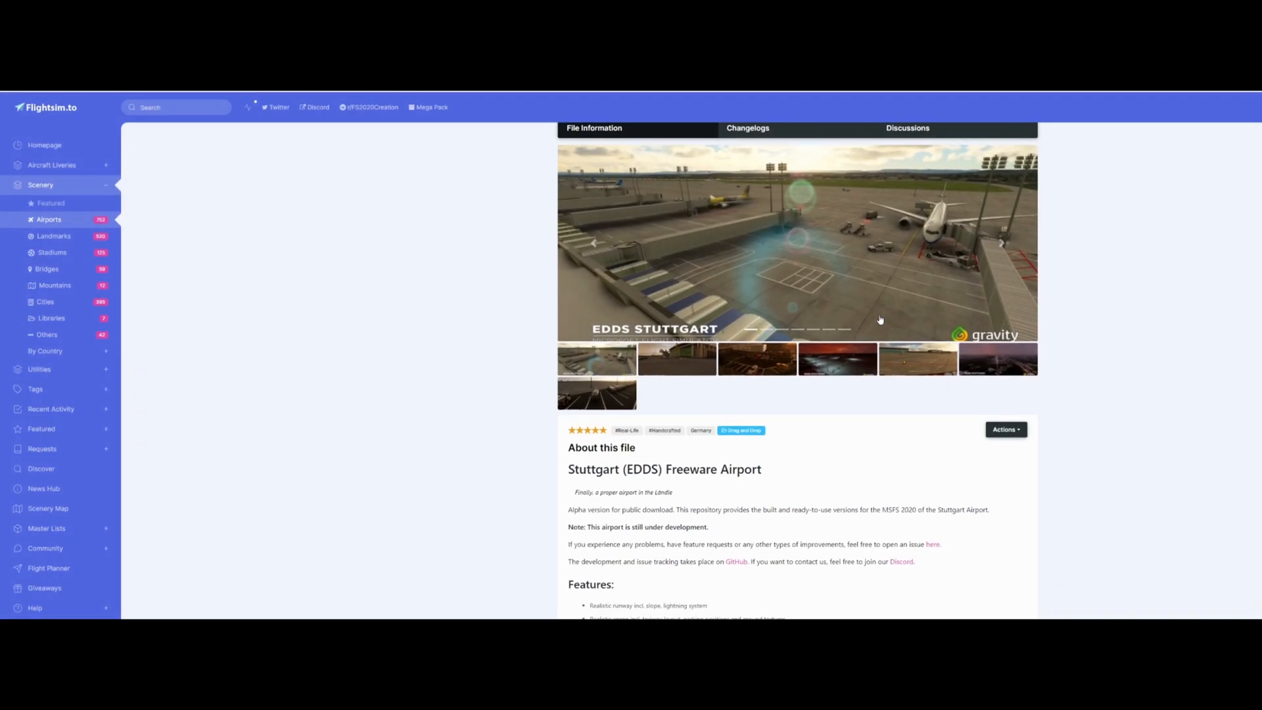
# Step: Download version 0.2 of the Stuttgart EDDS scenery zip from its page
pyautogui.scroll(-3)
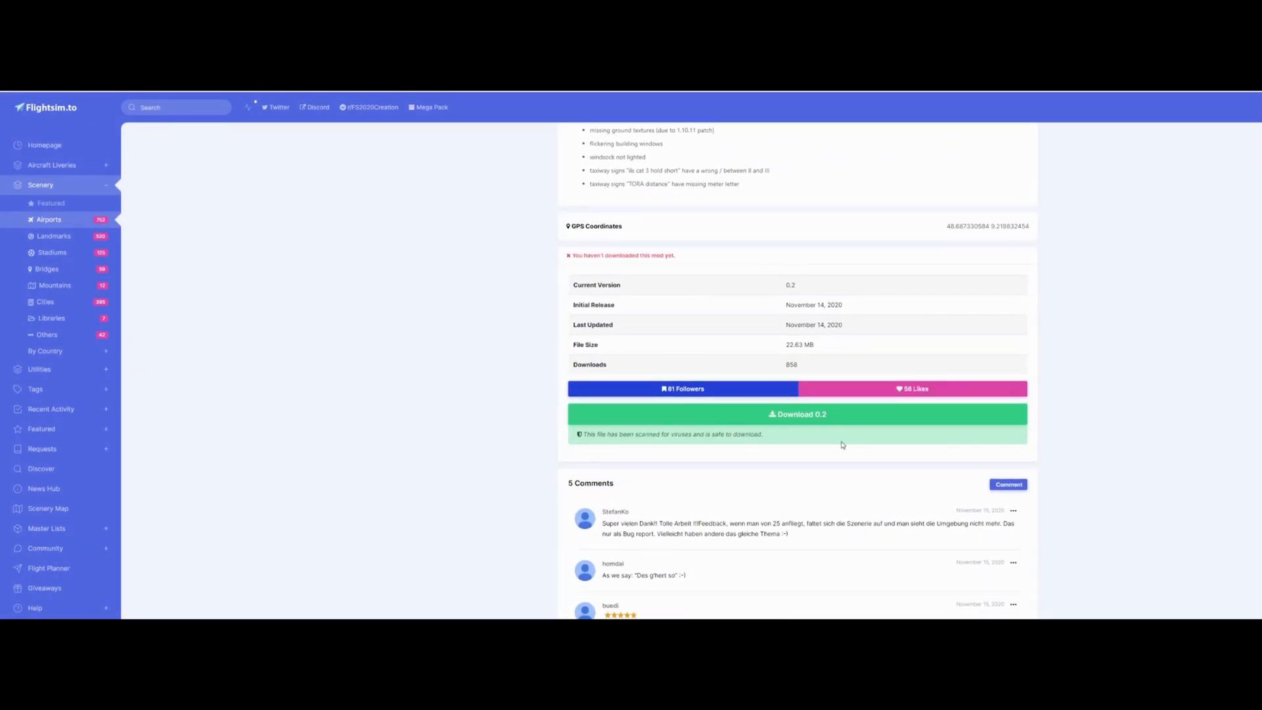
pyautogui.click(797, 414)
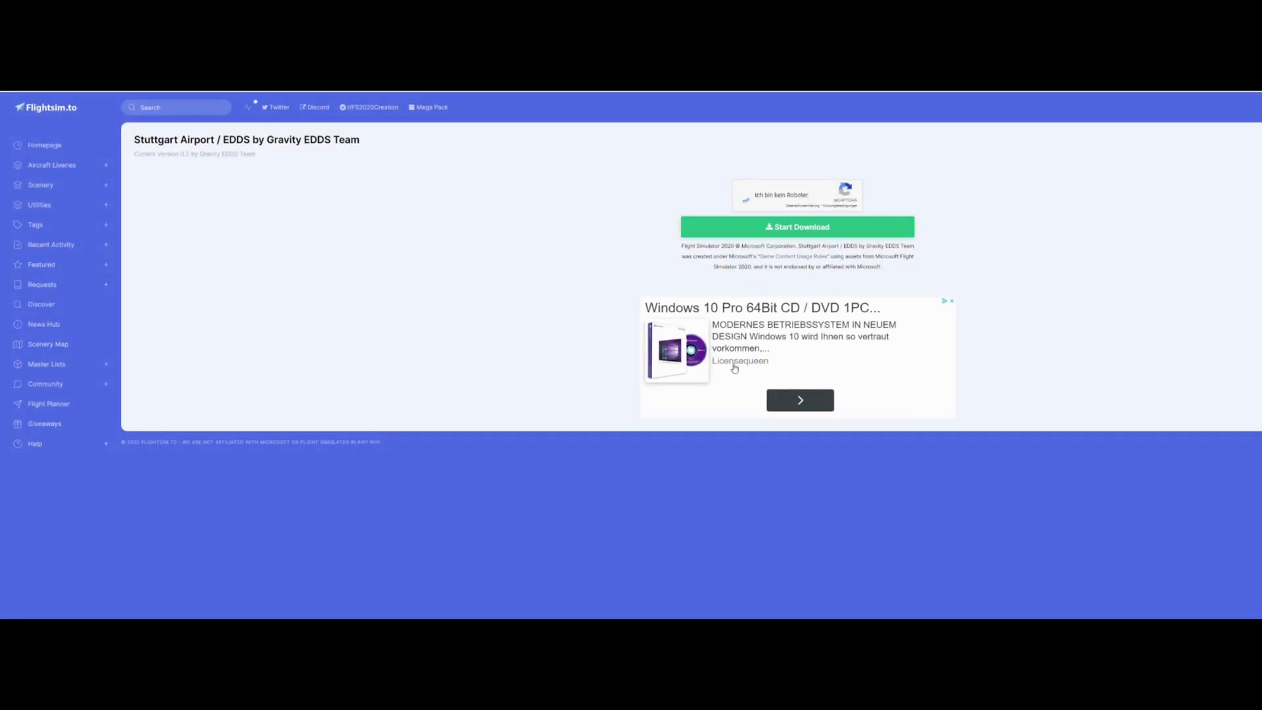
pyautogui.click(797, 226)
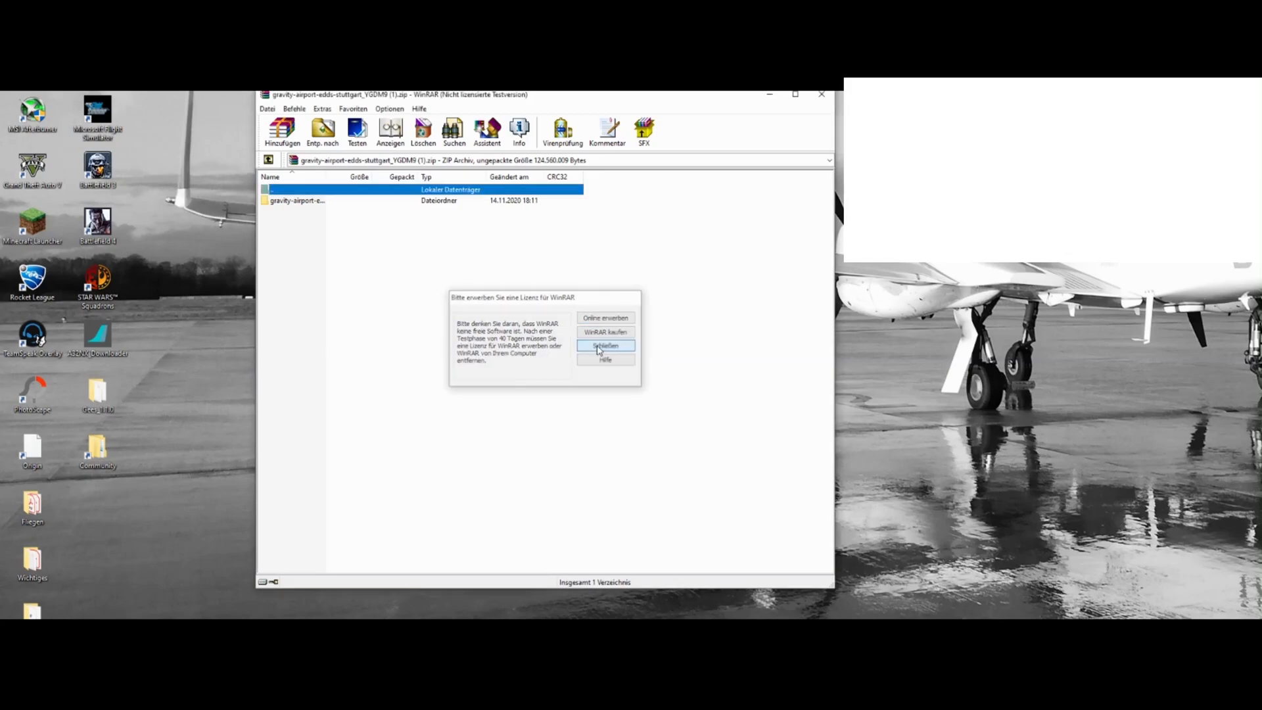
# Step: Dismiss WinRAR's license reminder so the gravity-airport folder can be extracted to the desktop
pyautogui.click(605, 345)
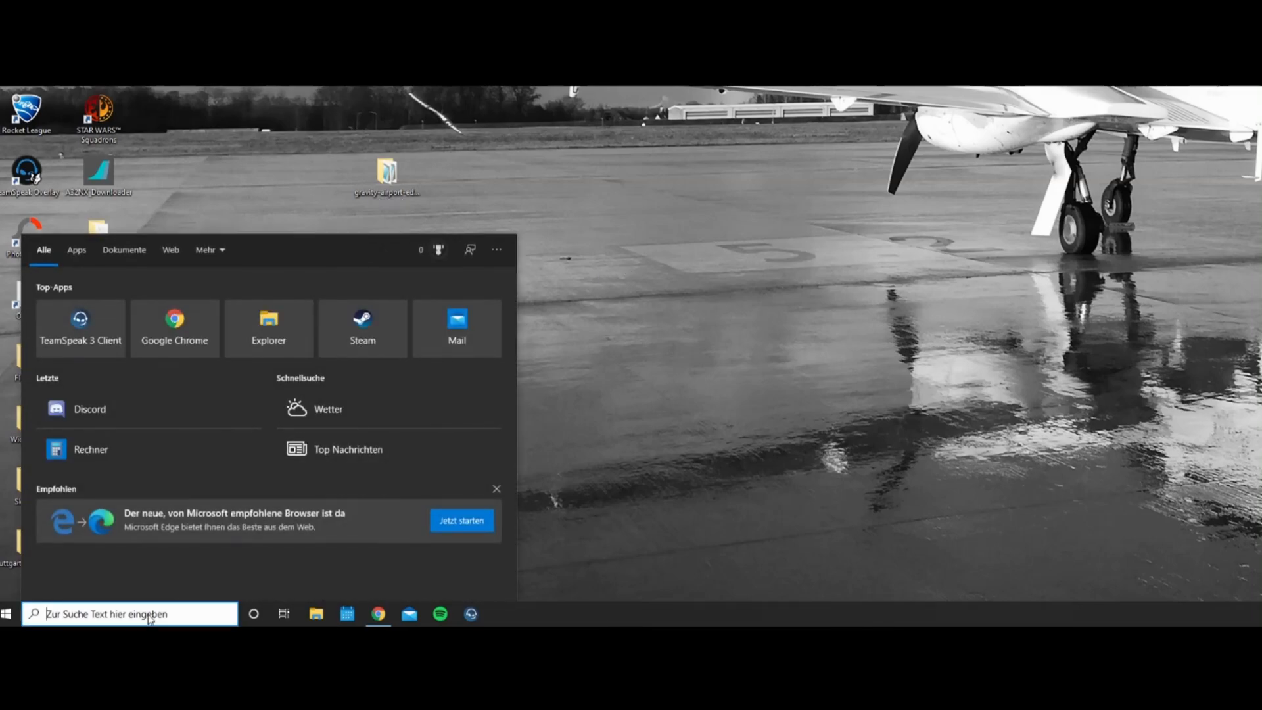
# Step: Navigate via %appdata% to Microsoft Flight Simulator's Packages folder containing Community and Official
pyautogui.write('%appd')
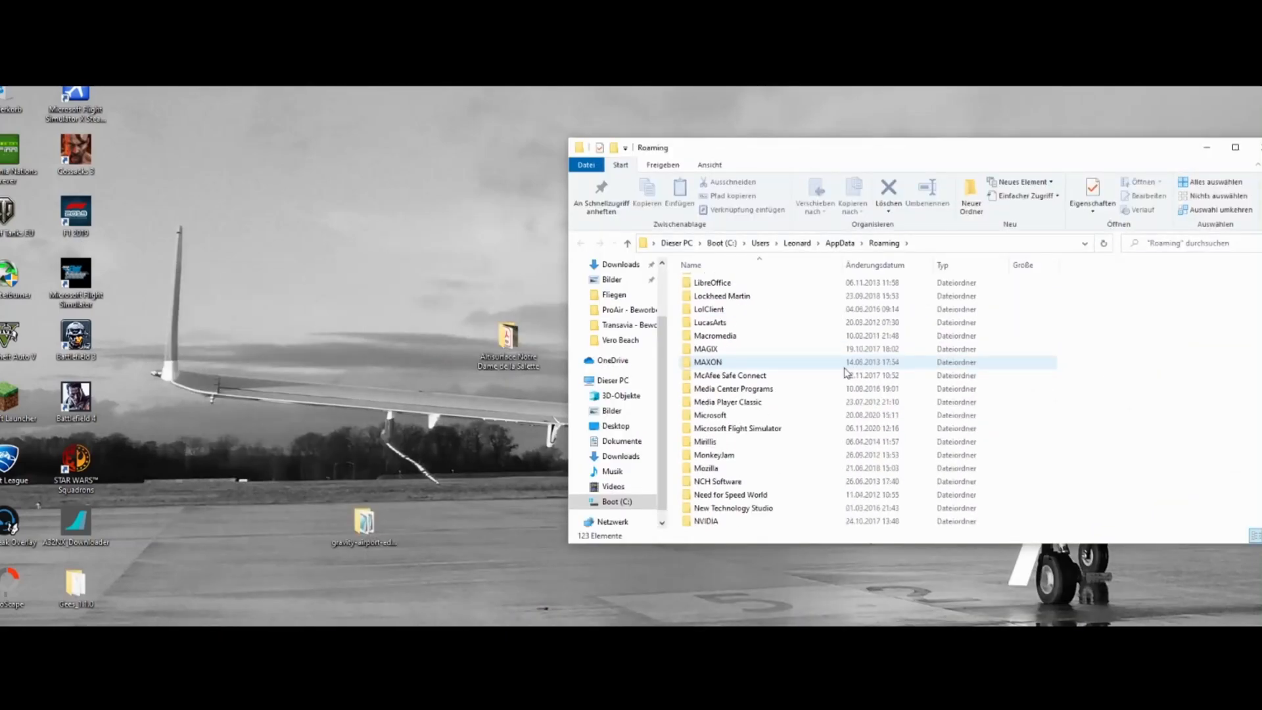
pyautogui.doubleClick(737, 427)
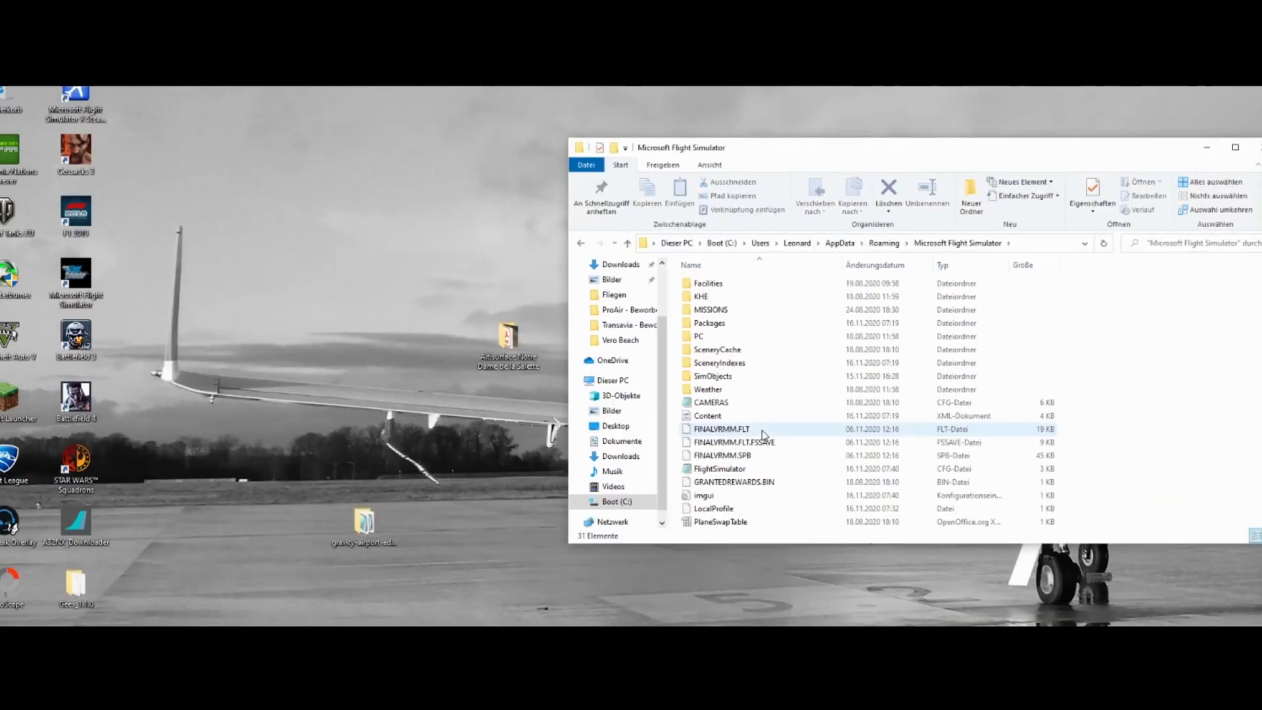
pyautogui.doubleClick(710, 324)
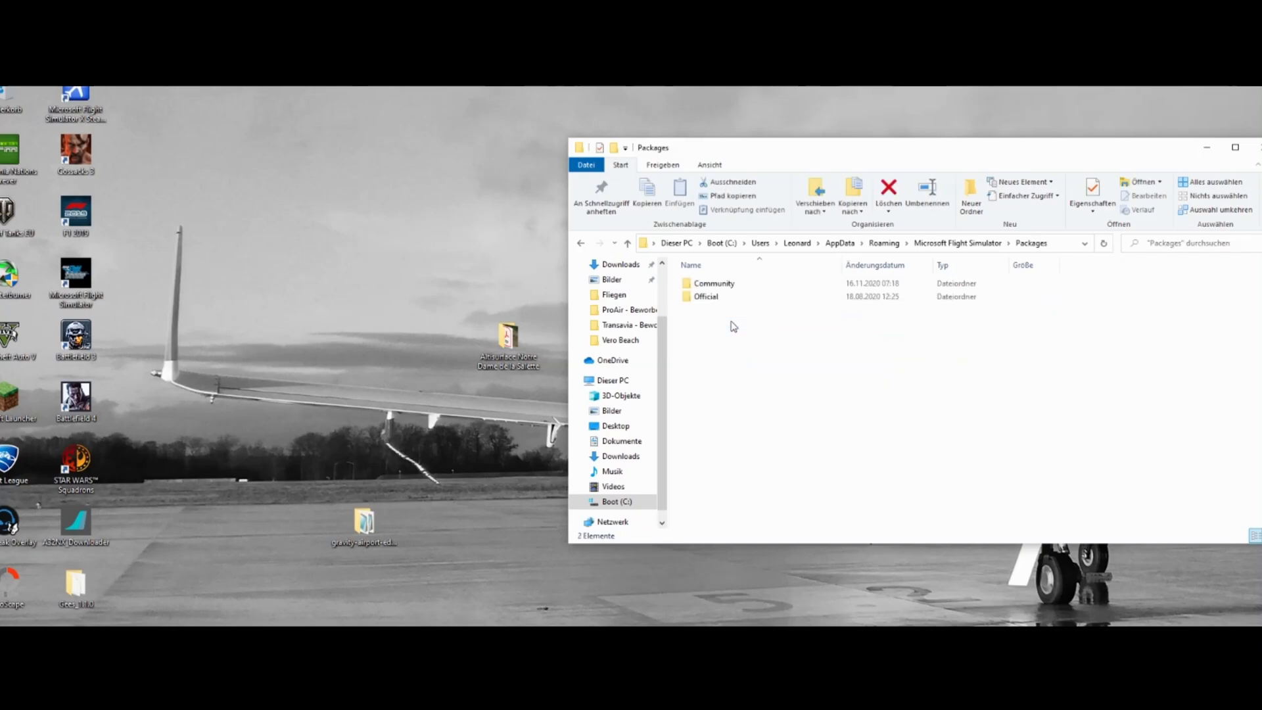
pyautogui.click(714, 282)
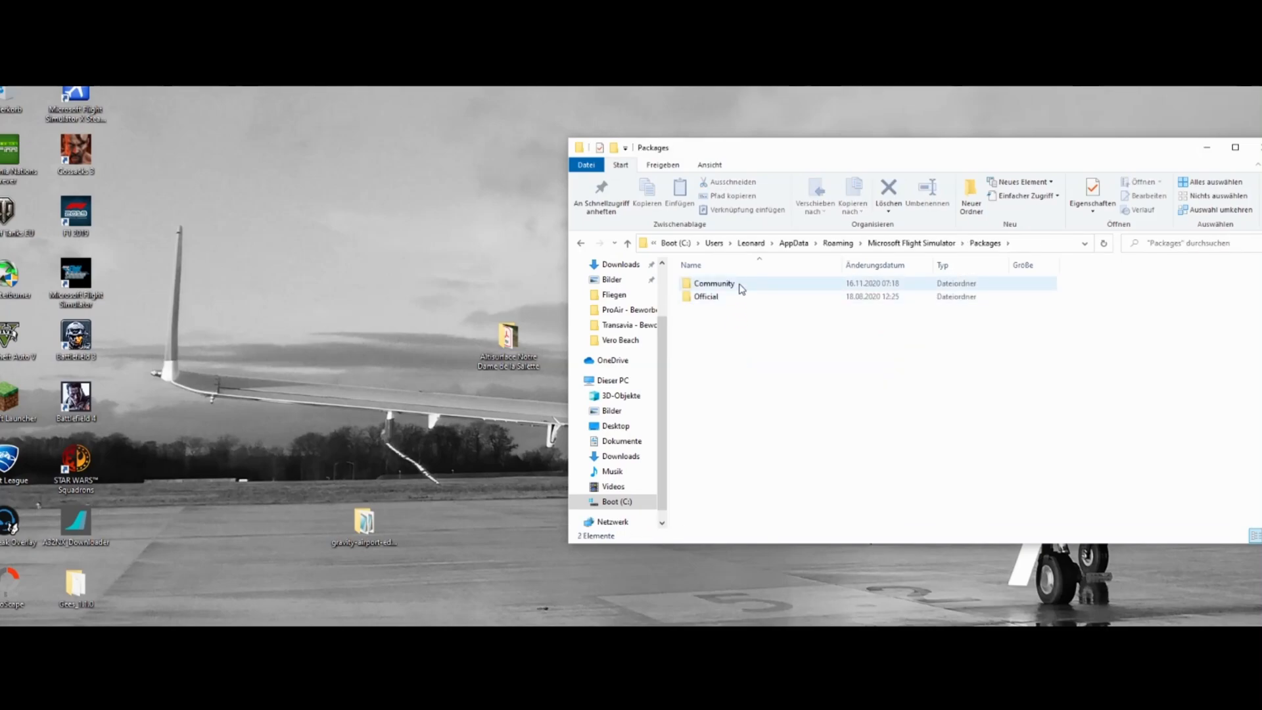
pyautogui.moveTo(744, 289)
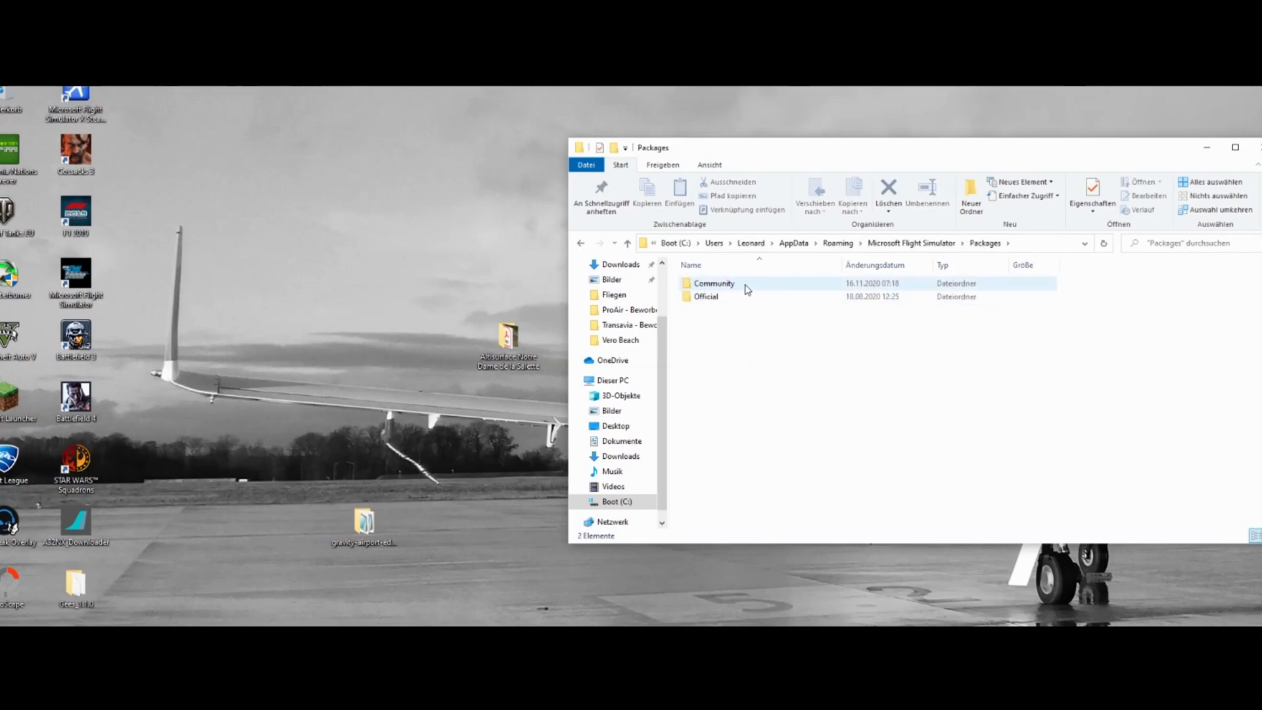
pyautogui.click(734, 311)
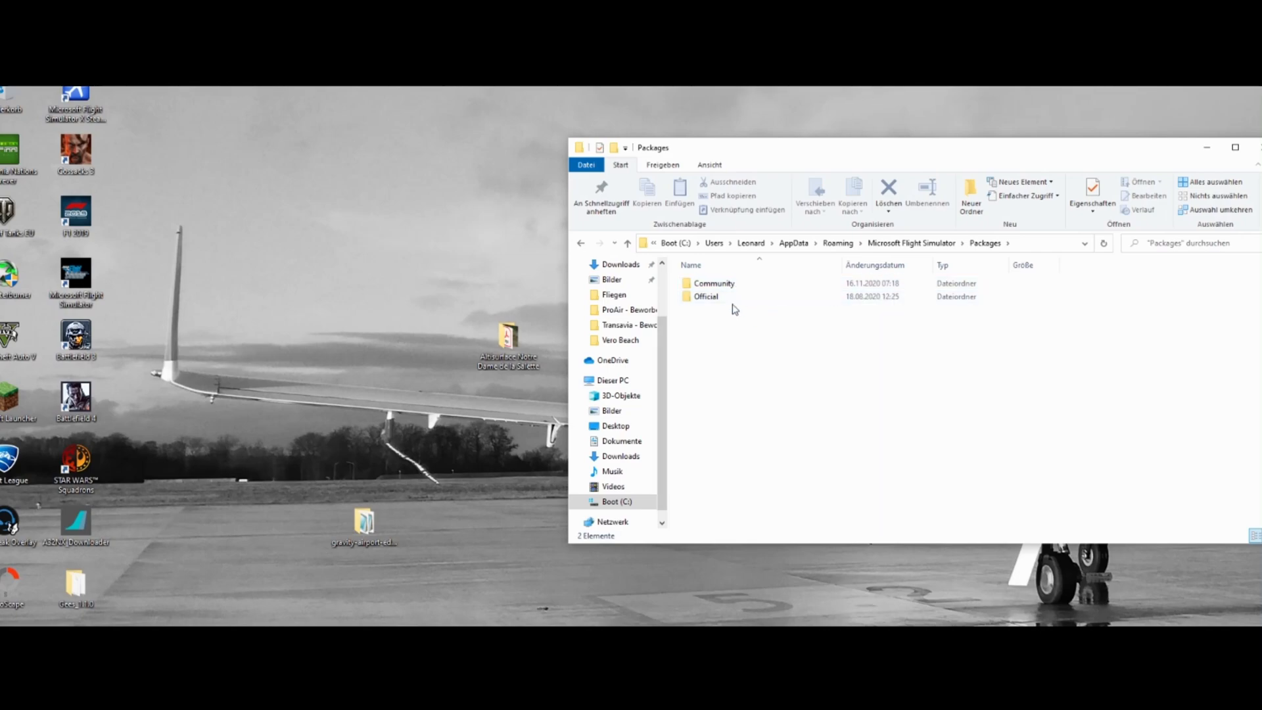
# Step: Move the gravity-airport folder into Community, choosing 'Dateien im Ziel ersetzen' to replace existing files
pyautogui.doubleClick(714, 283)
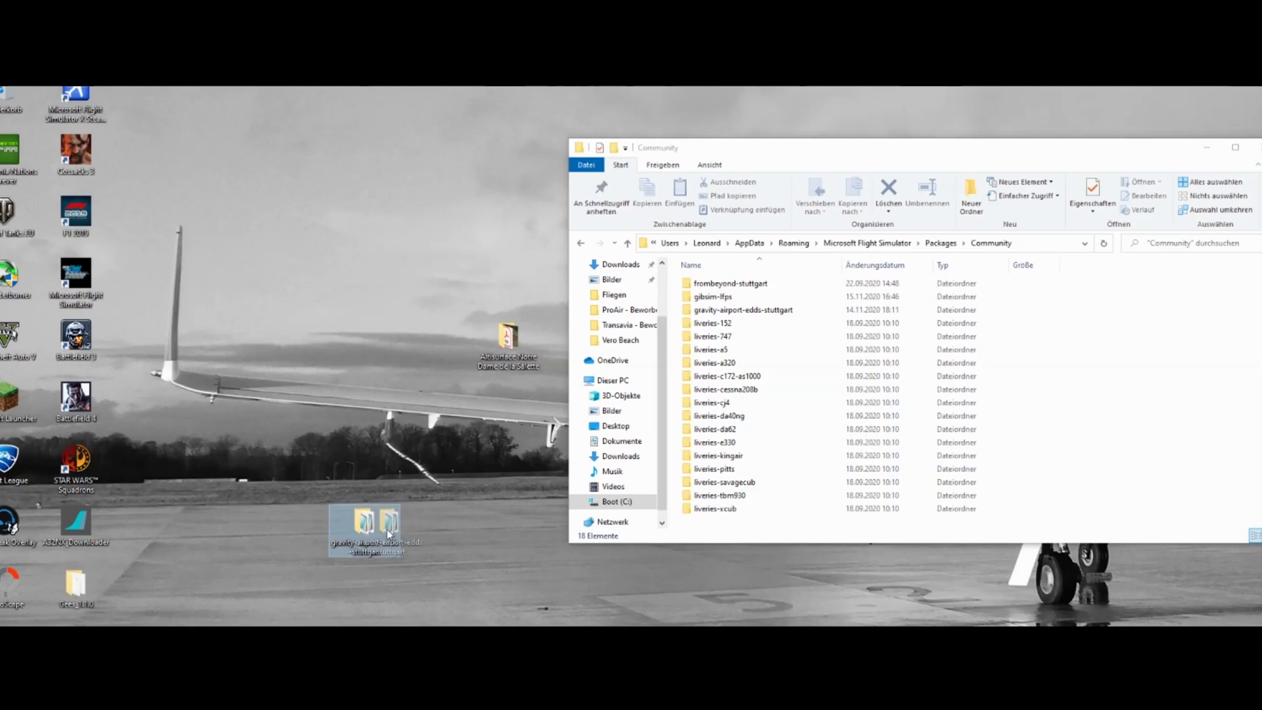
pyautogui.moveTo(373, 528)
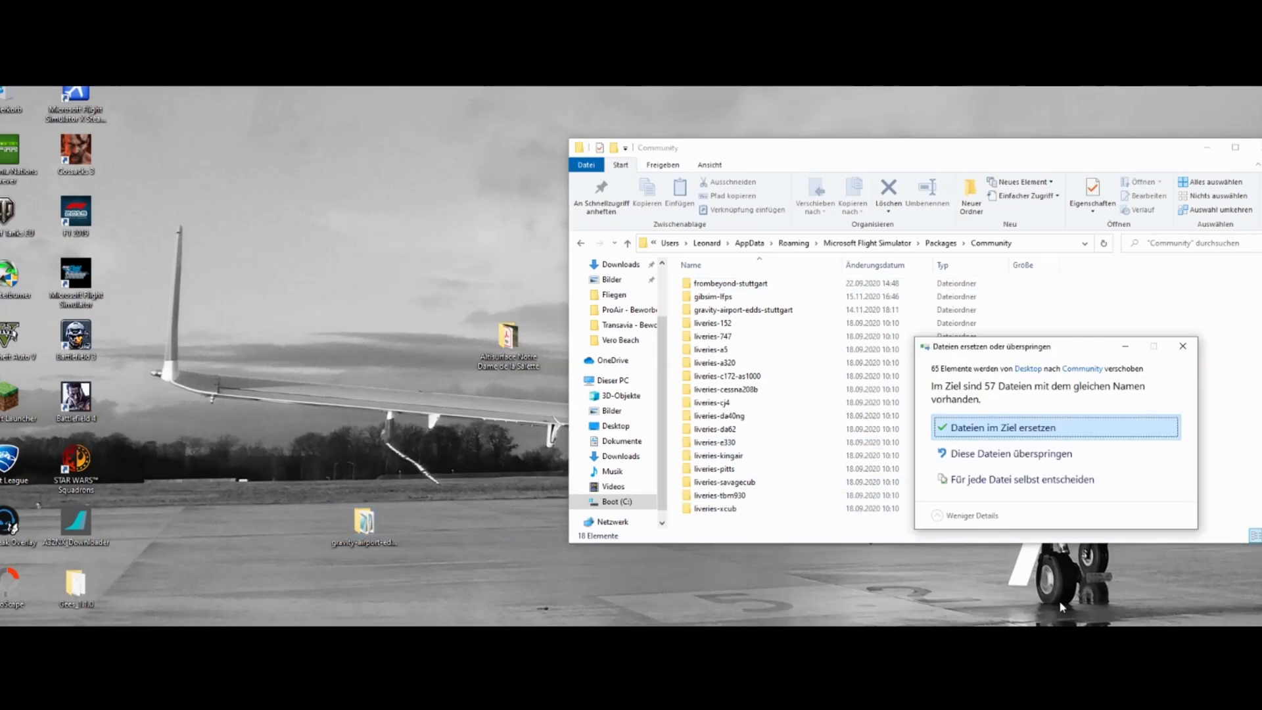
pyautogui.moveTo(830, 459)
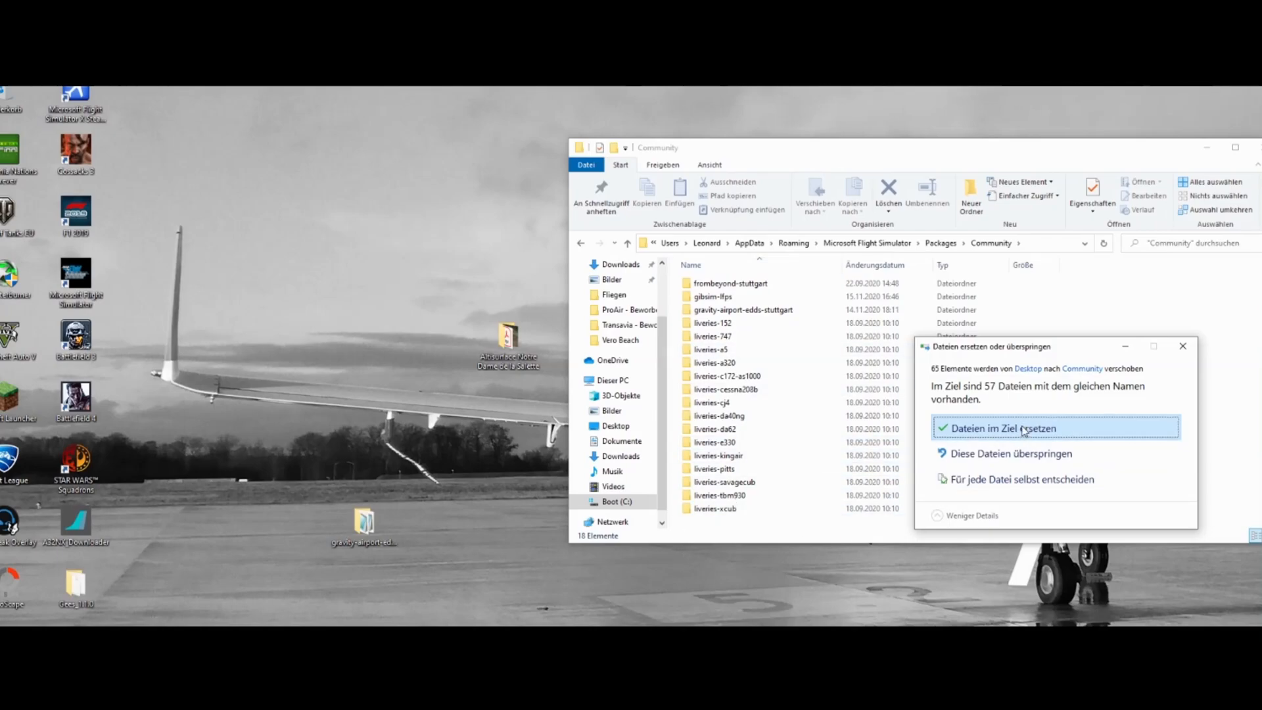
pyautogui.click(1013, 427)
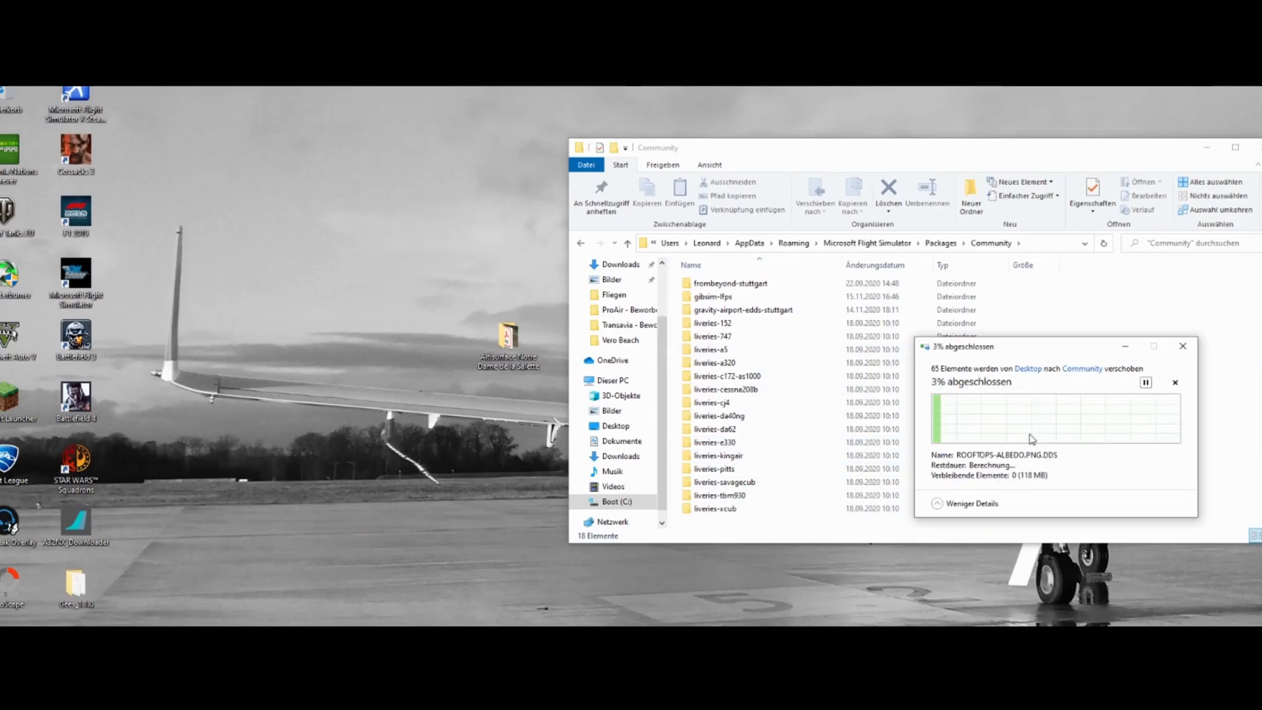
pyautogui.click(741, 310)
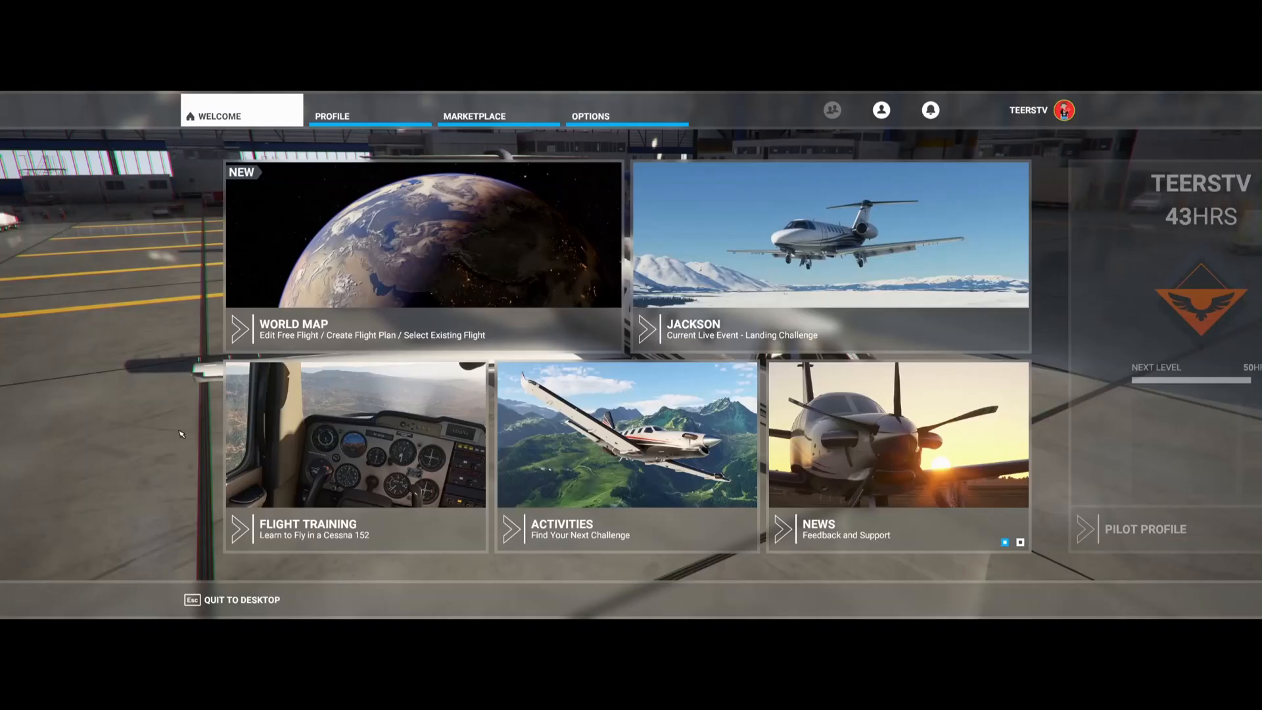
# Step: On the World Map, search 'edds' and choose EDDS Stuttgart as the departure airport
pyautogui.click(293, 325)
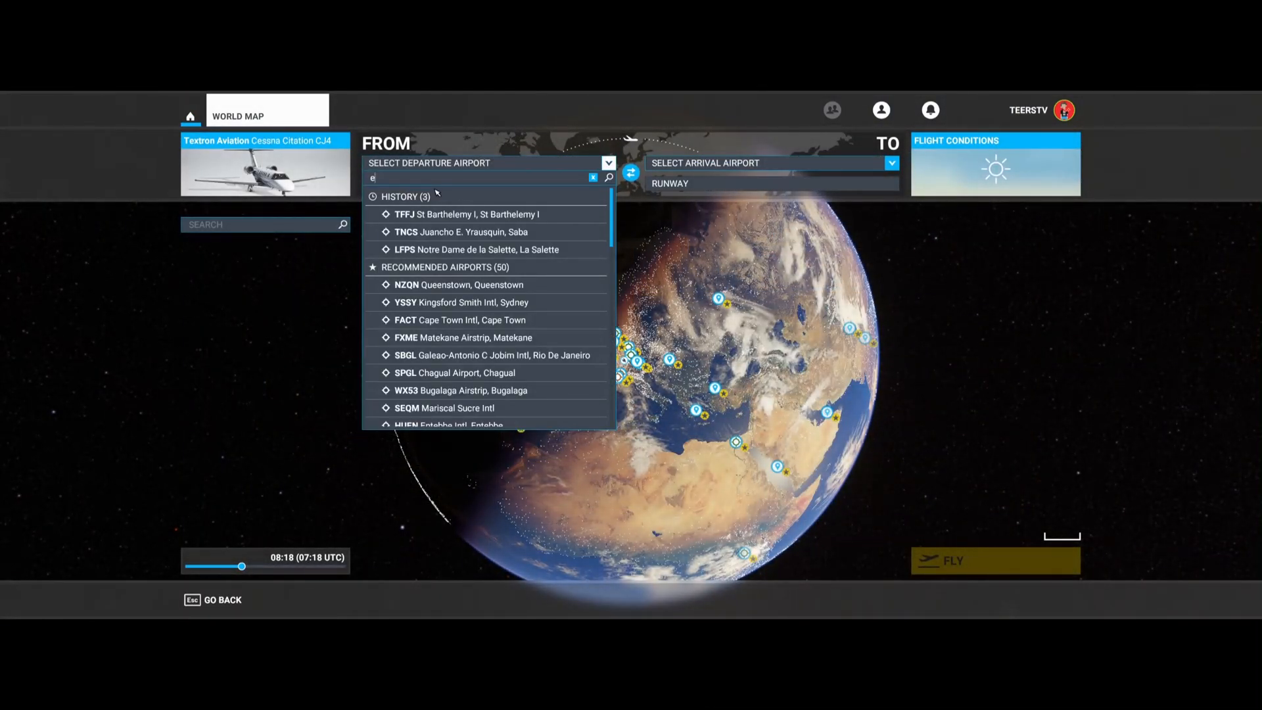
pyautogui.write('dds')
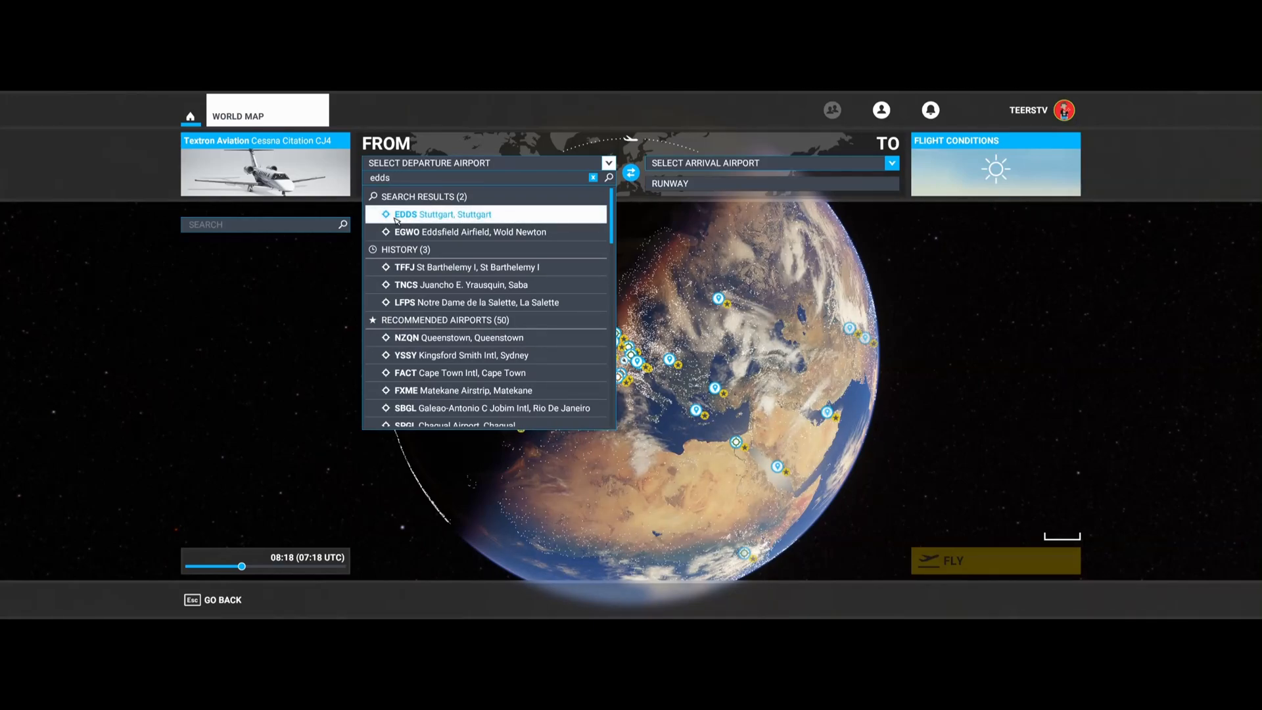
pyautogui.click(442, 214)
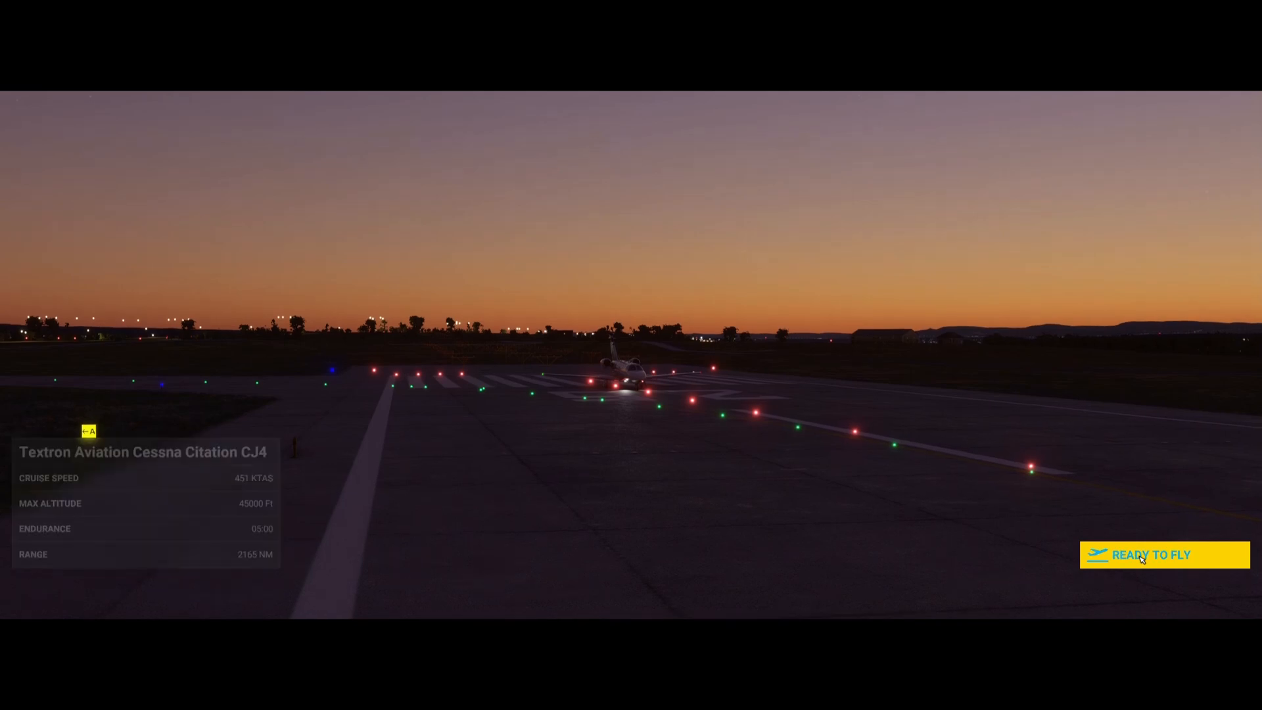
# Step: Begin the flight on the Stuttgart runway and set the weather to clear skies, daytime
pyautogui.click(1152, 555)
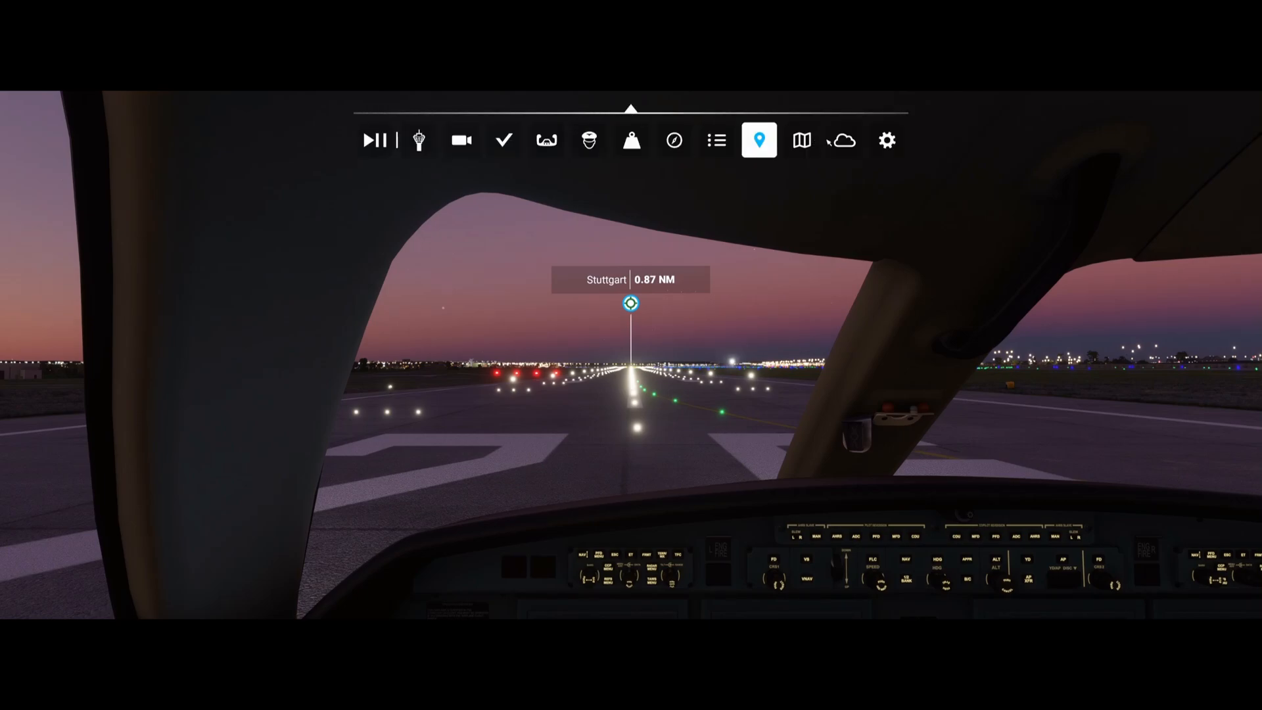
pyautogui.click(841, 141)
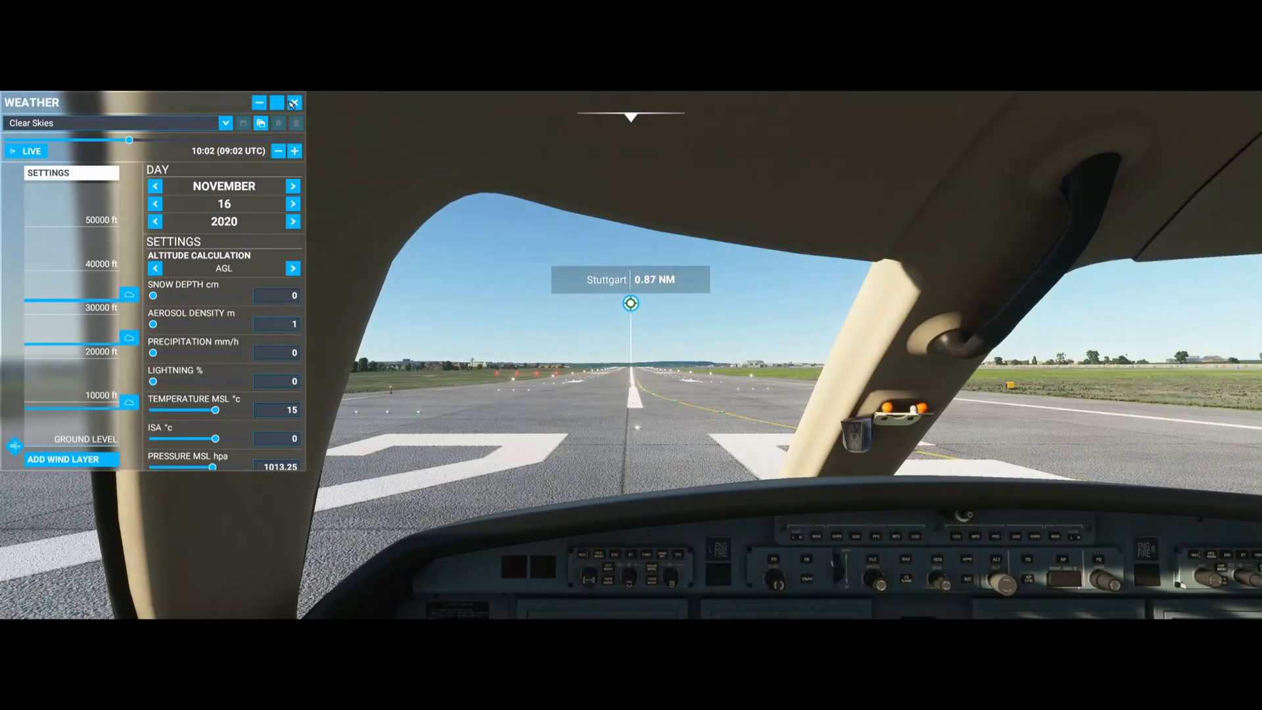
pyautogui.click(294, 103)
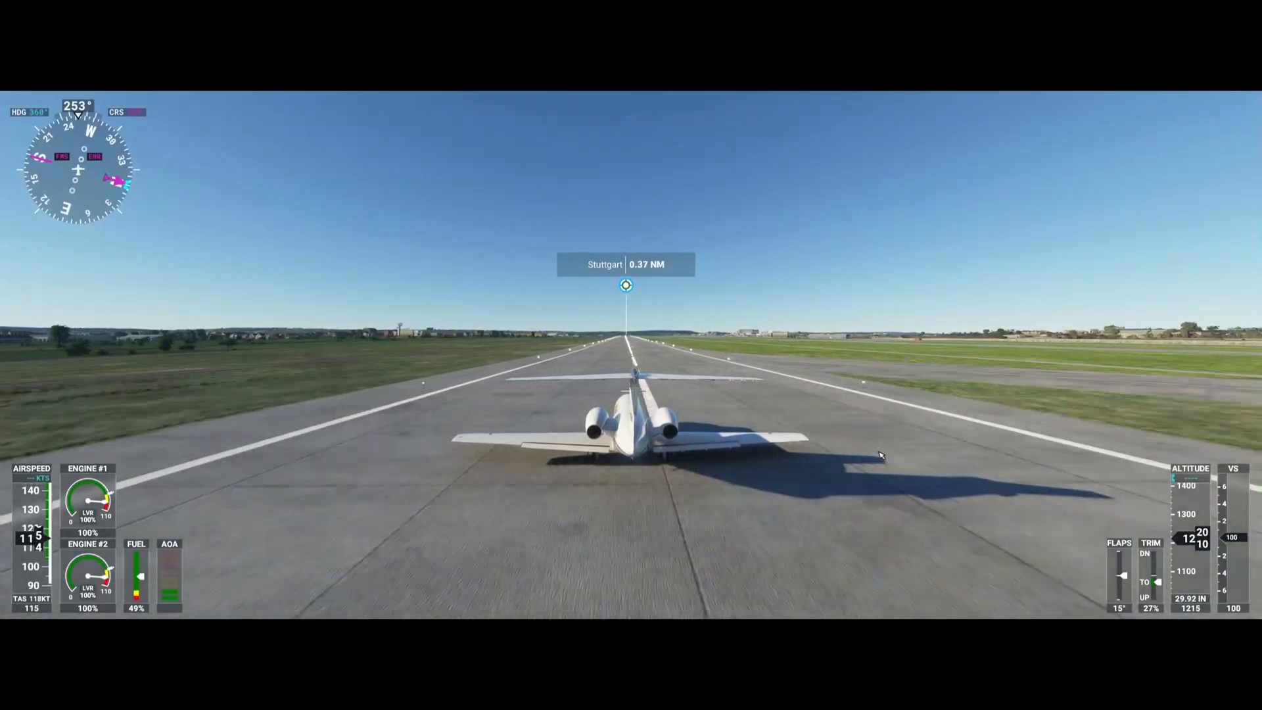